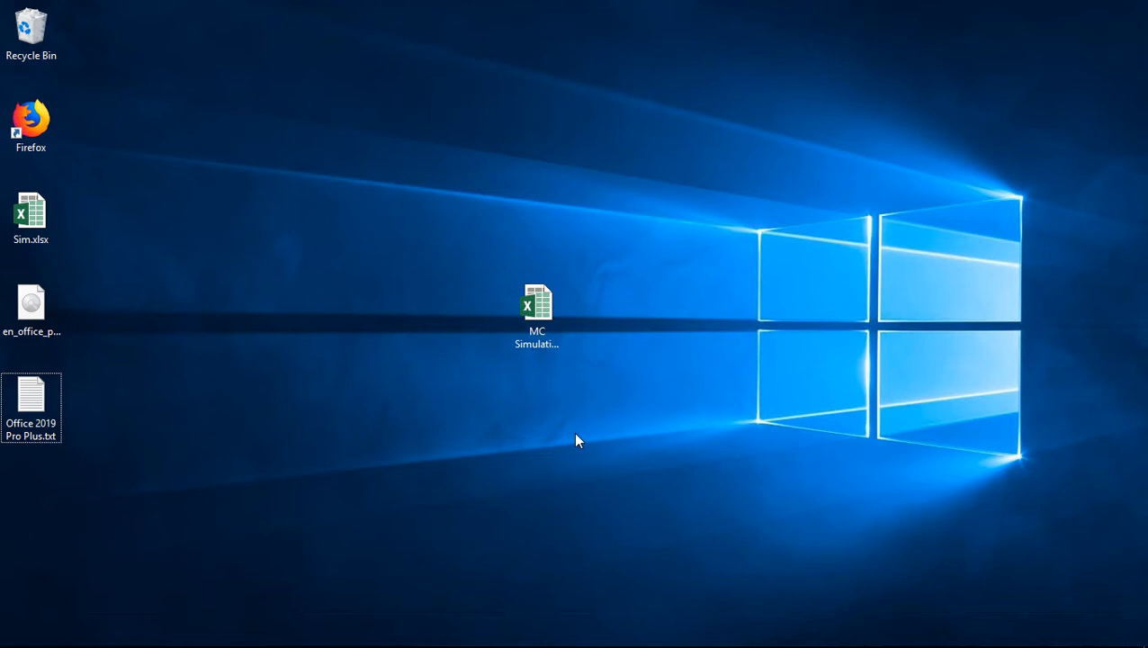
- Open MC Simulation results.xlsx from the desktop to show the Inventory simulation table
double_click(537, 303)
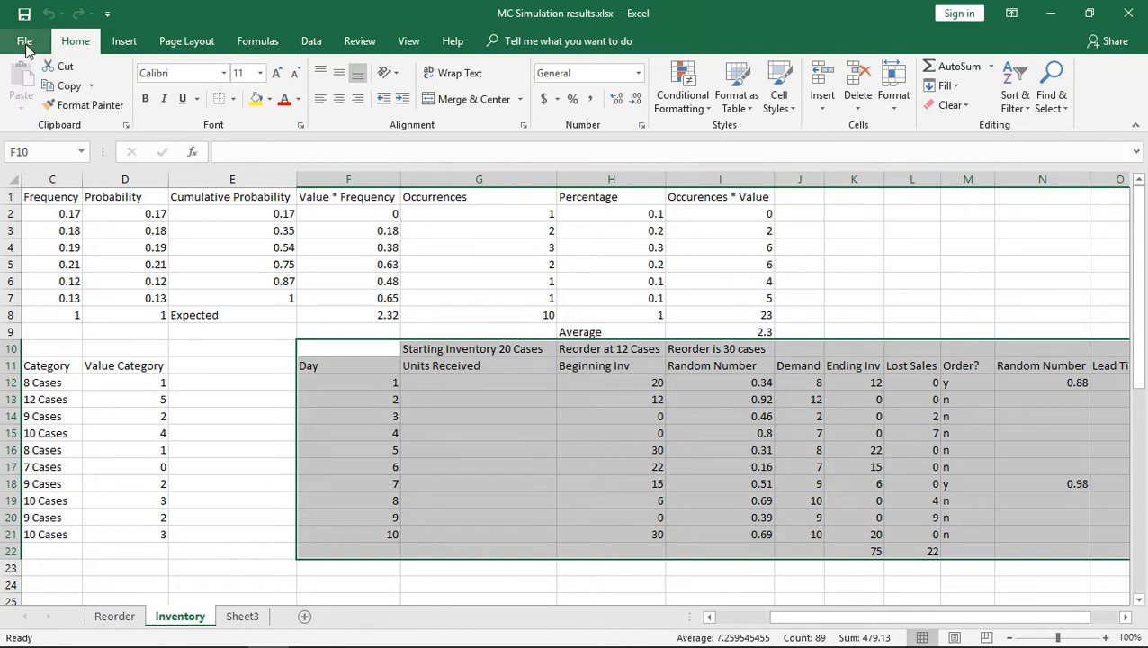
- Enable Protect Workbook > Always Open Read-Only, then close the workbook
left_click(24, 40)
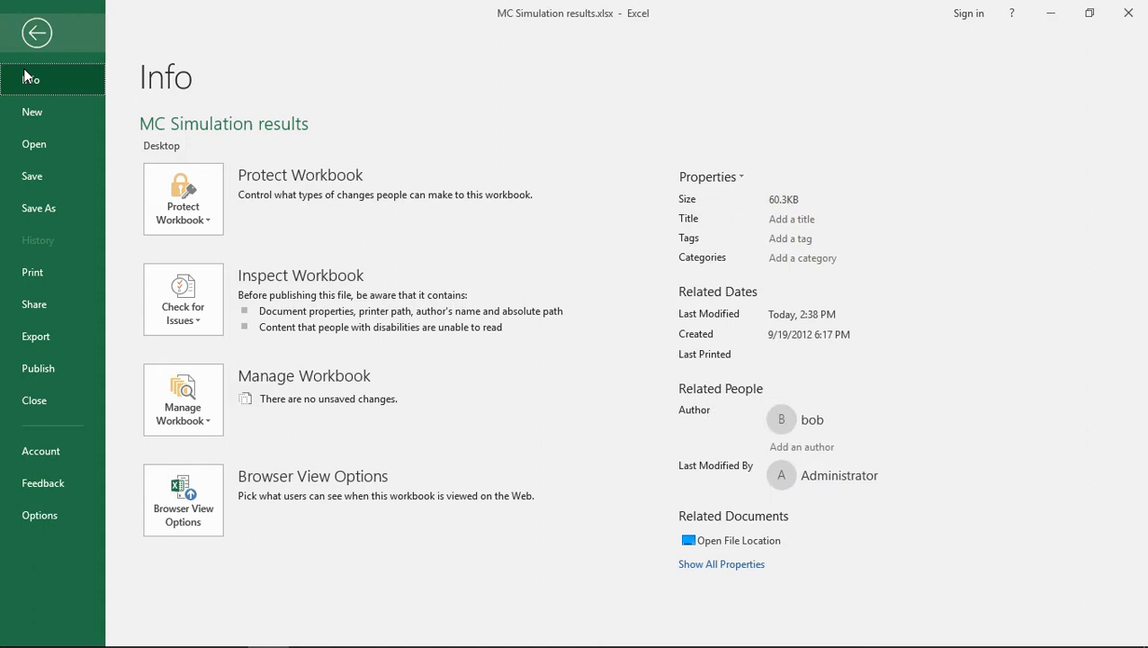
left_click(182, 198)
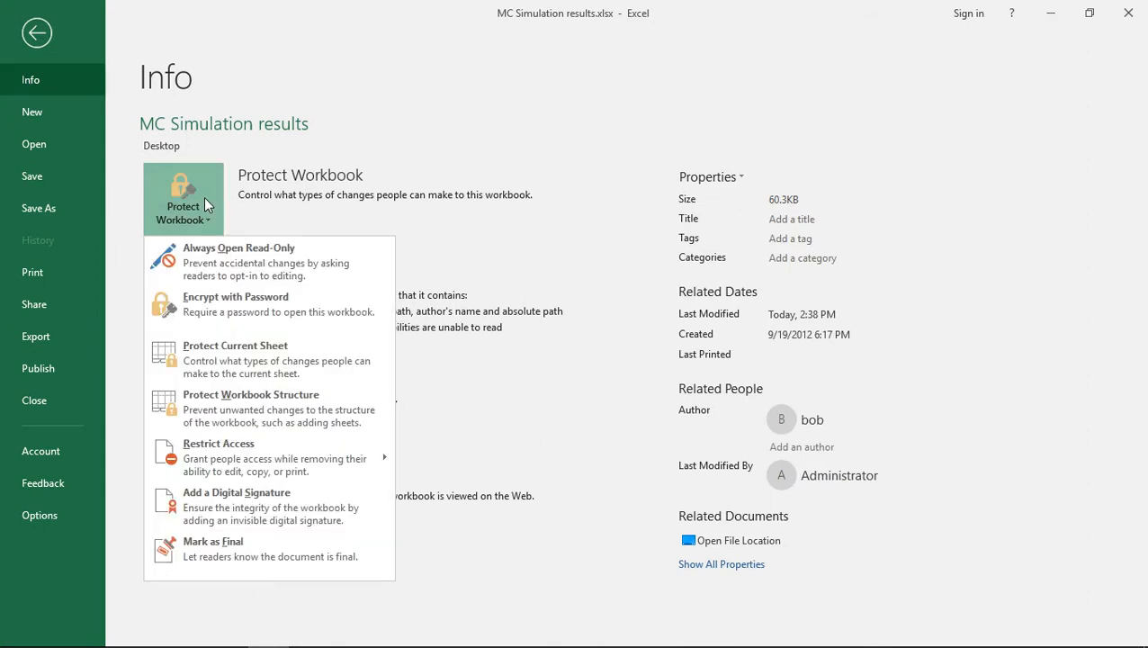
mouse_move(247, 260)
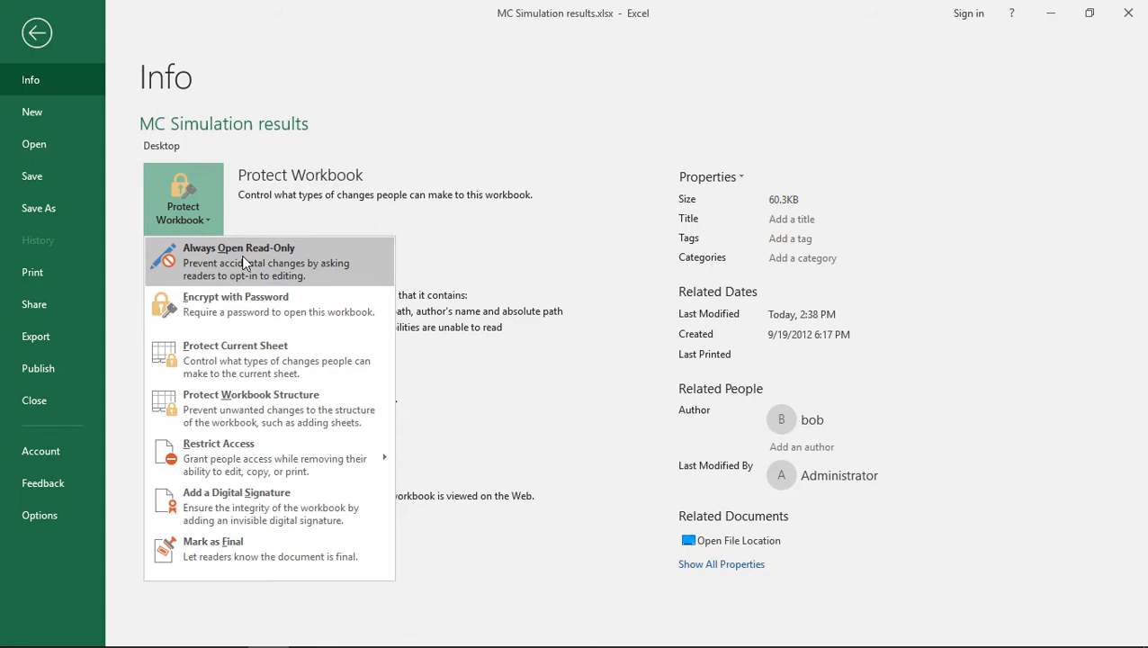
left_click(239, 261)
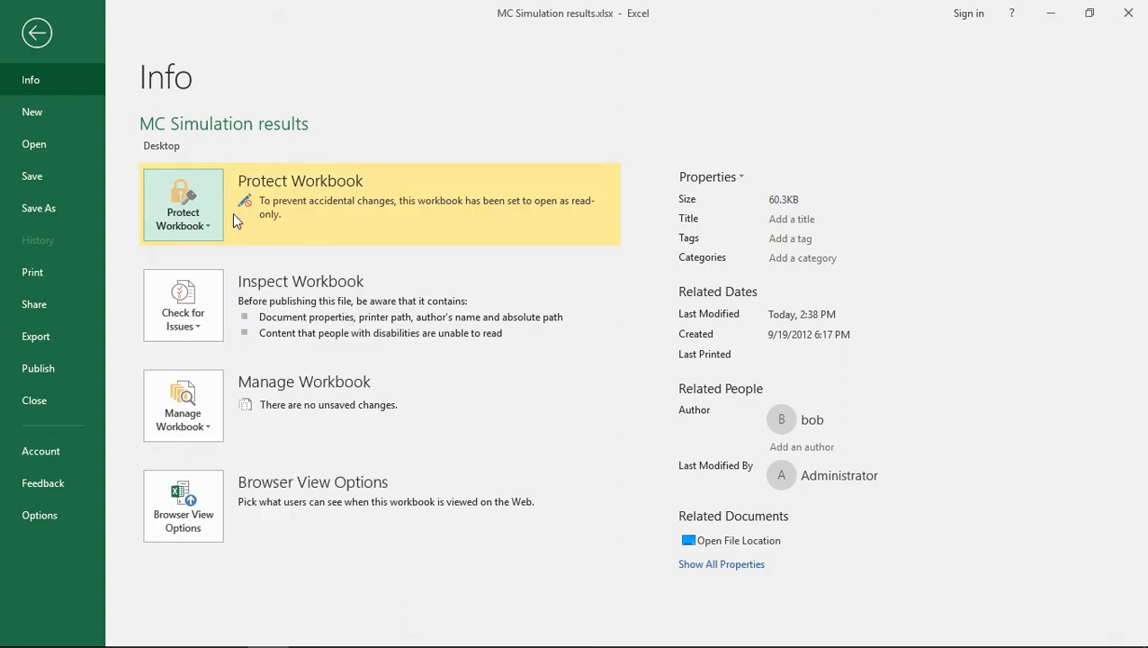
left_click(37, 33)
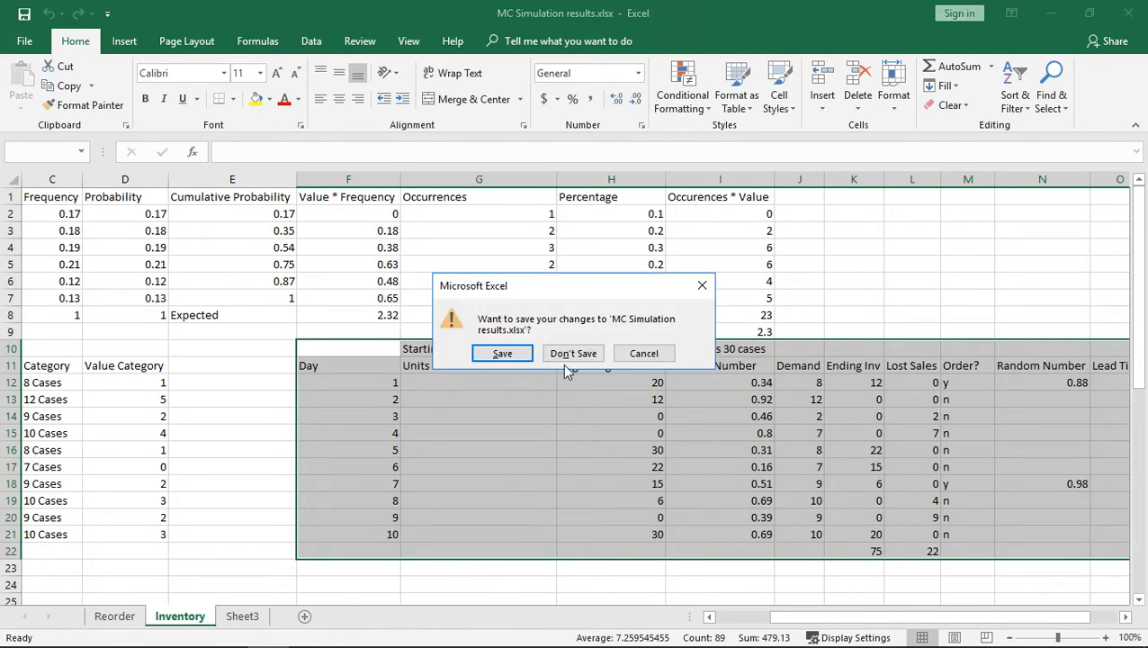
- Save on close, reopen MC Simulation results, and accept opening it read-only
left_click(572, 352)
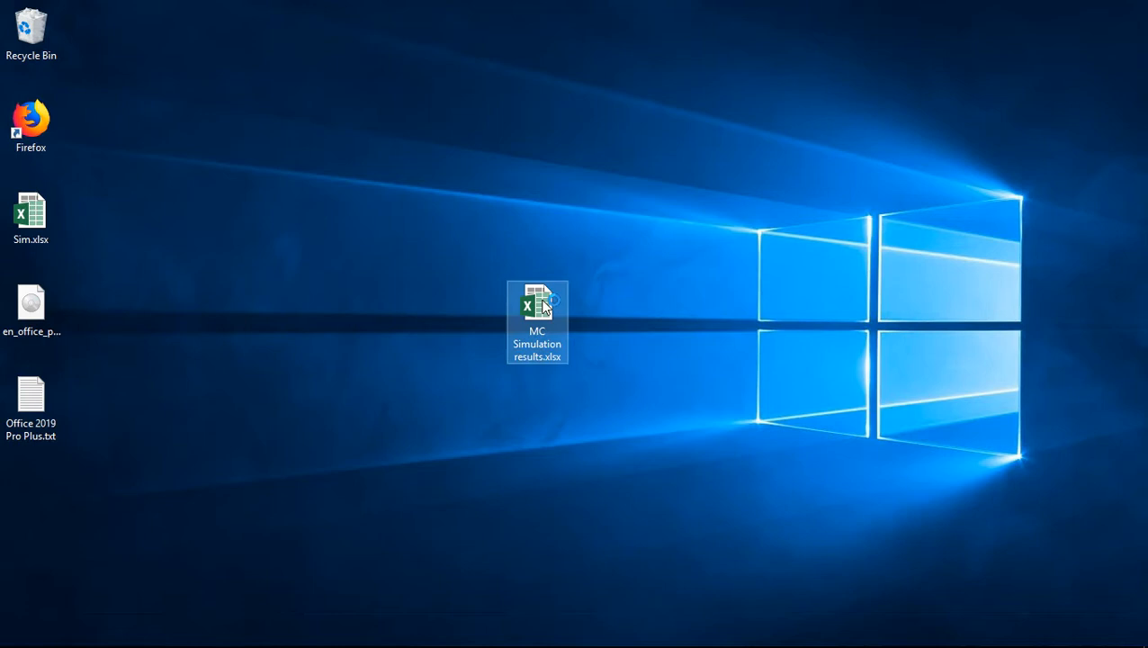
double_click(537, 321)
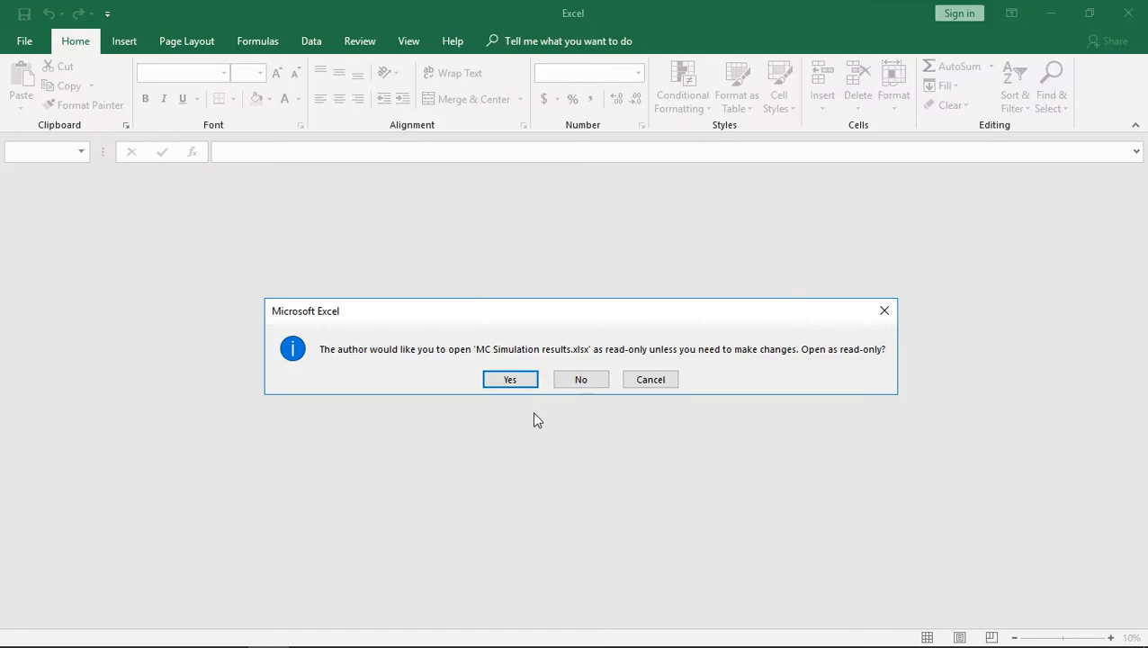
mouse_move(527, 422)
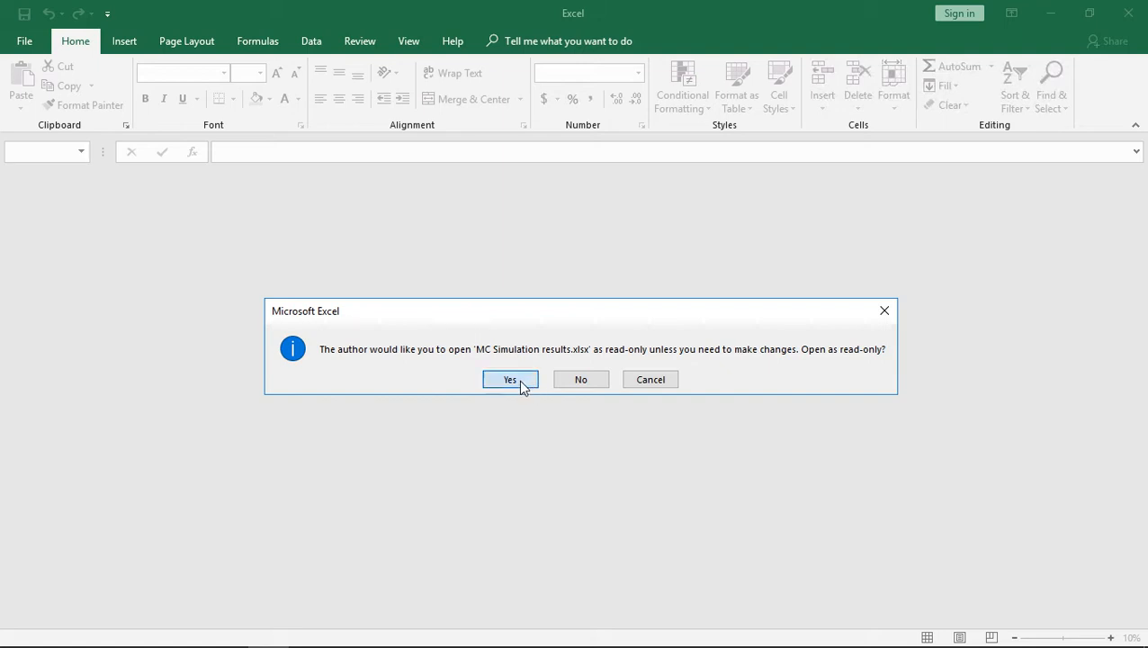
left_click(509, 378)
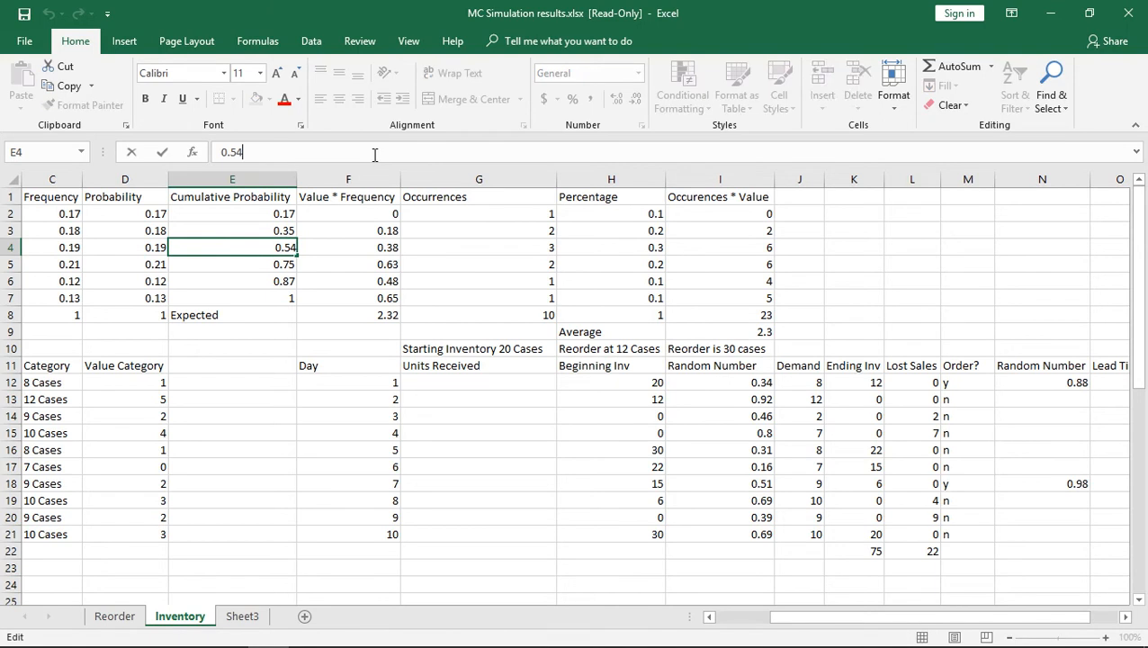
- Clear 0.54 from cell E4, then dismiss the read-only warning to reach Save As
key("Delete")
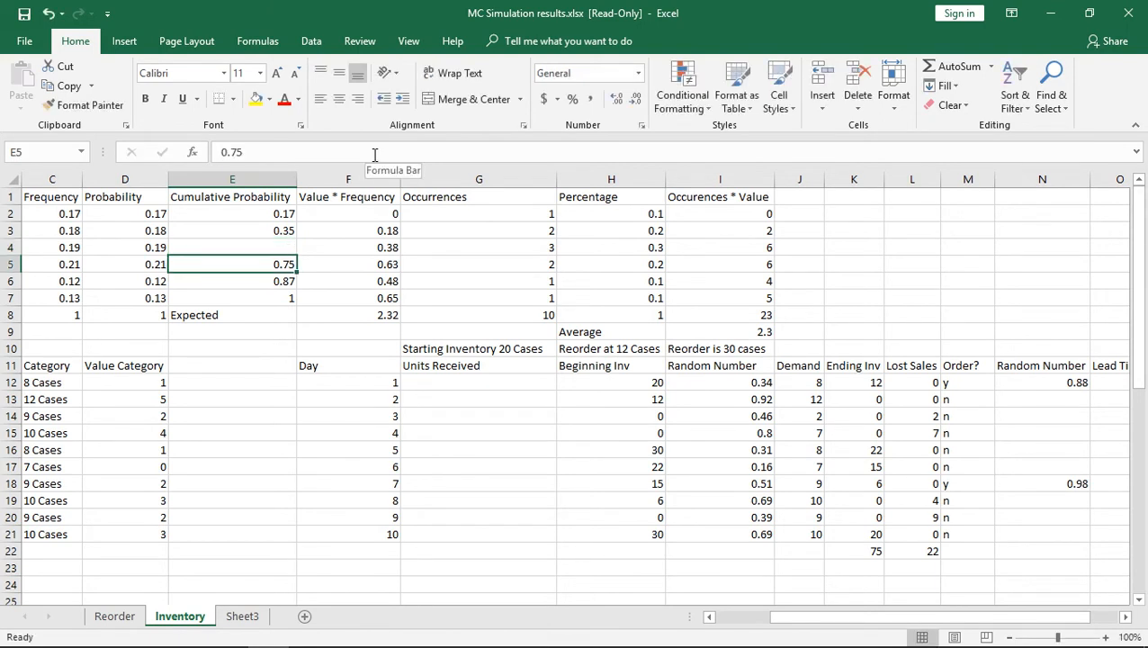
key("ctrl+s")
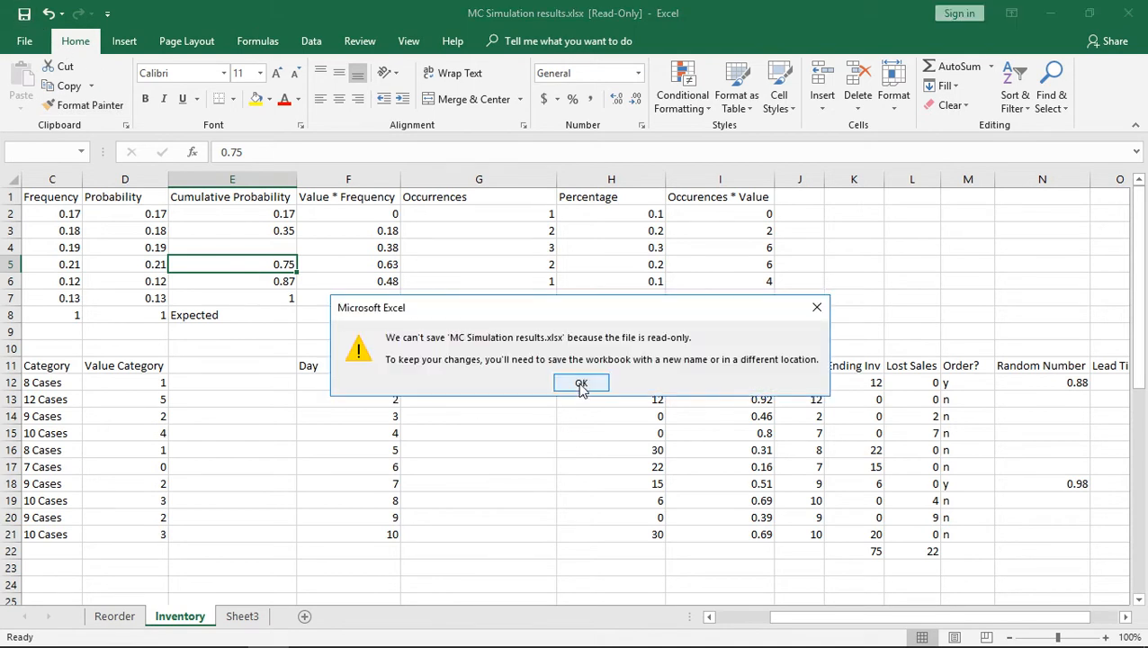
left_click(580, 382)
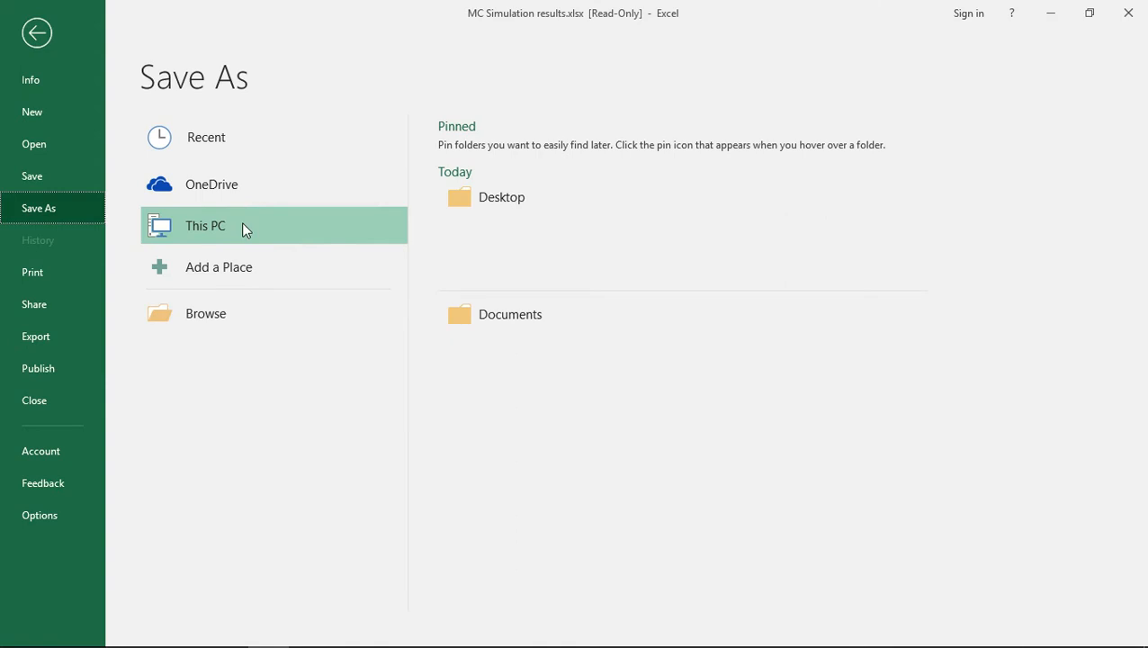
mouse_move(38, 33)
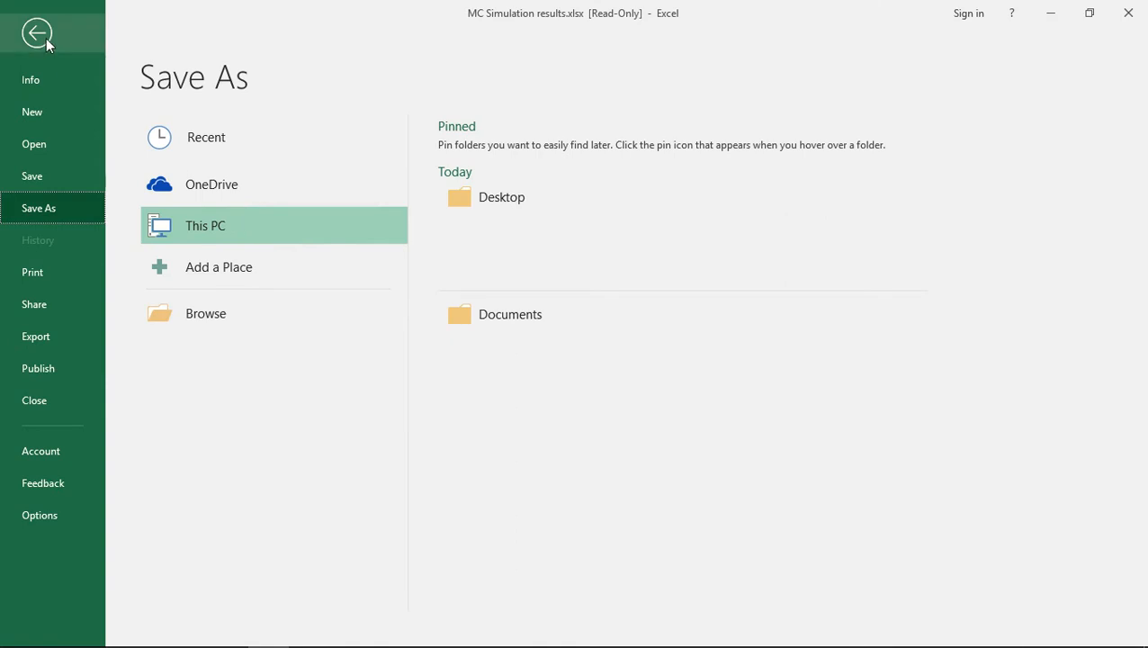
mouse_move(49, 211)
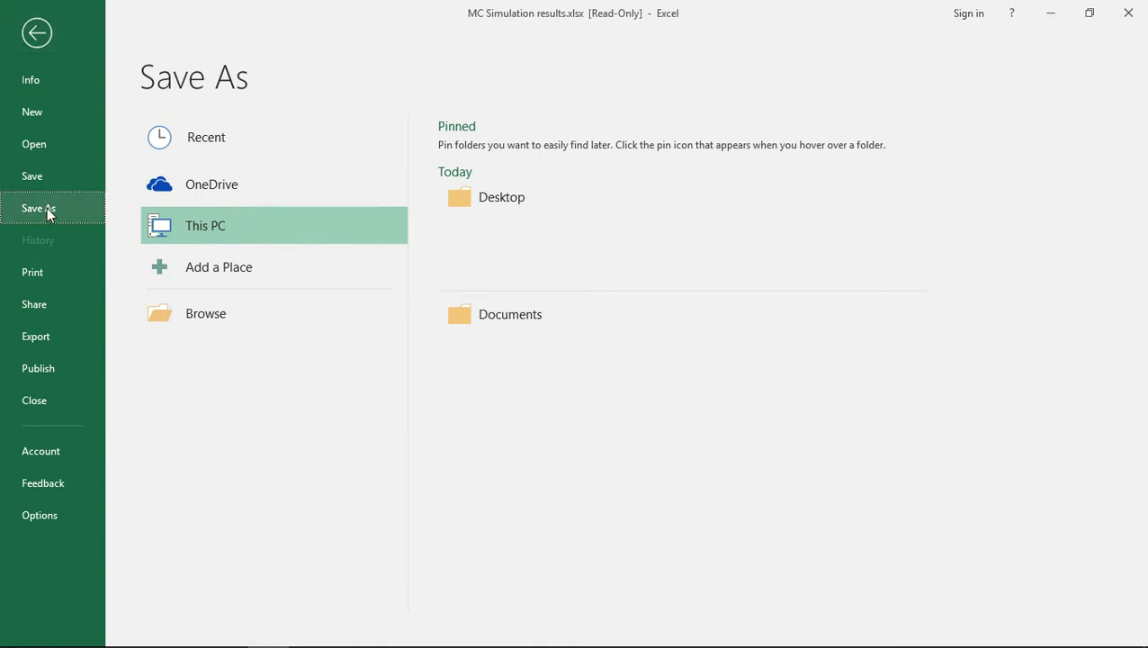
mouse_move(540, 170)
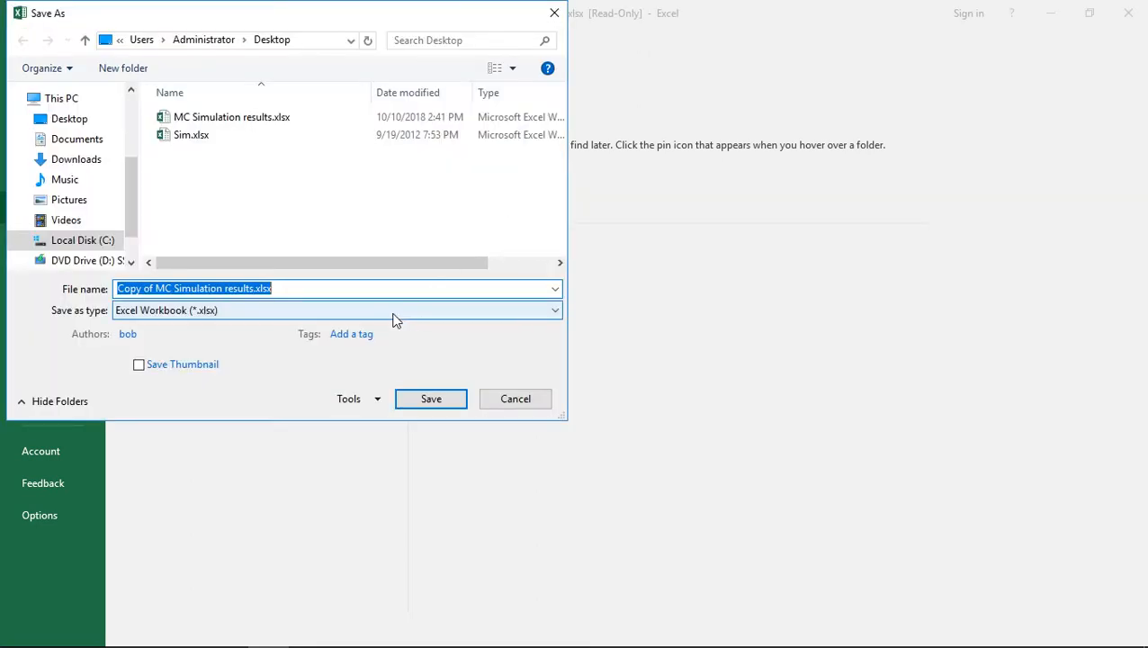
mouse_move(431, 398)
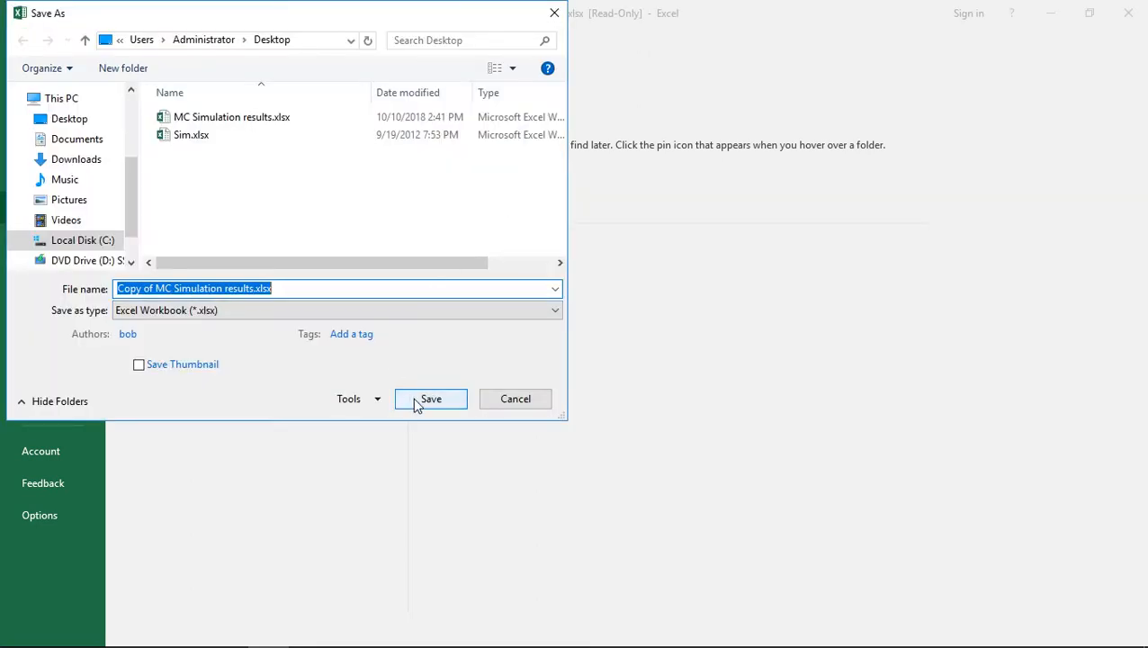
- Save the edited workbook to the desktop as 'Copy of MC Simulation results.xlsx'
left_click(430, 398)
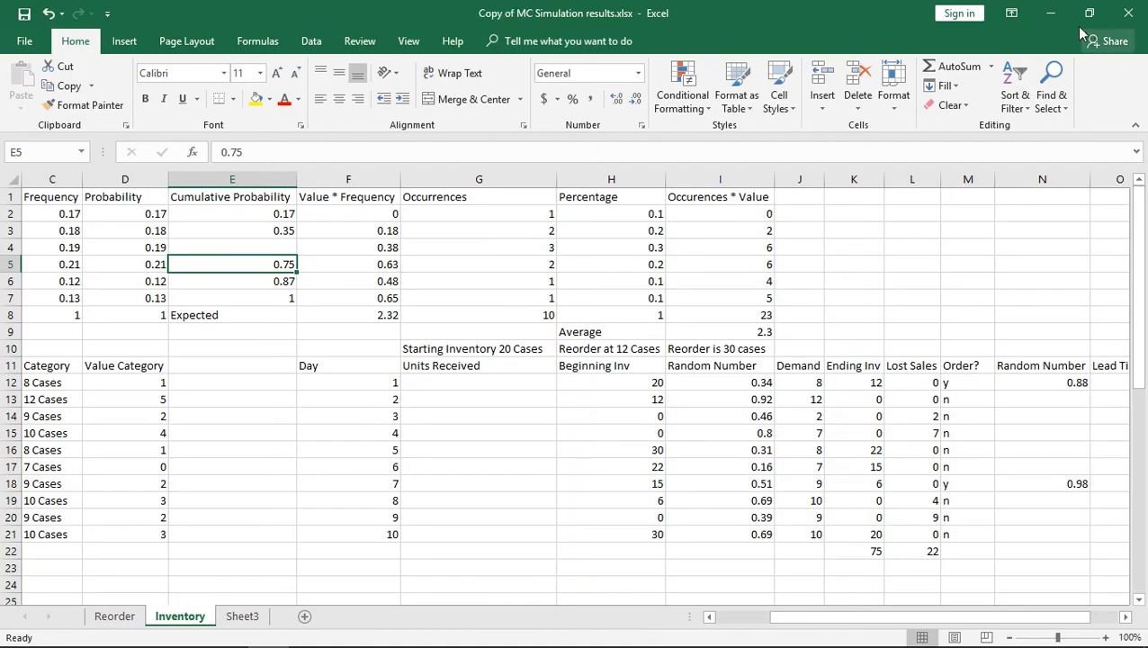